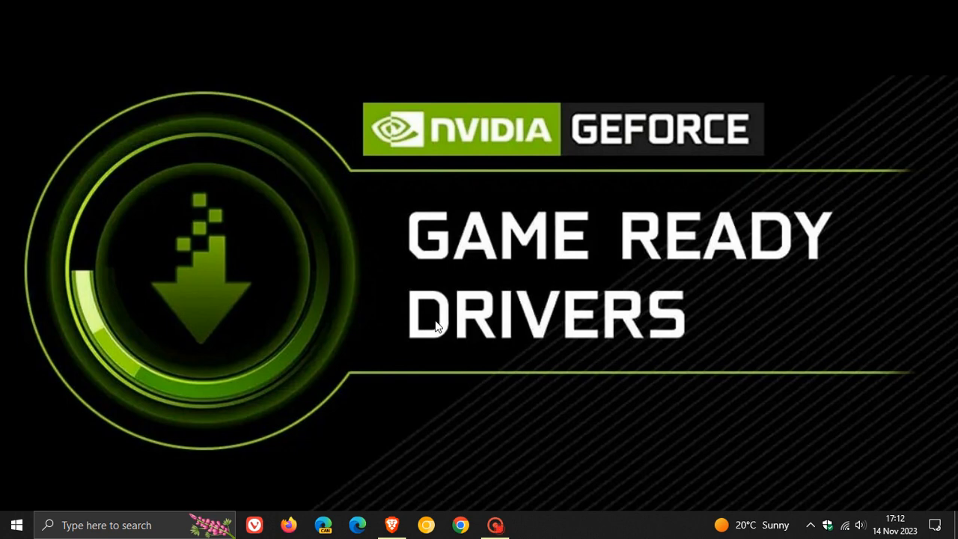
Step: Launch Windows Settings from the taskbar gear icon
left_click(15, 524)
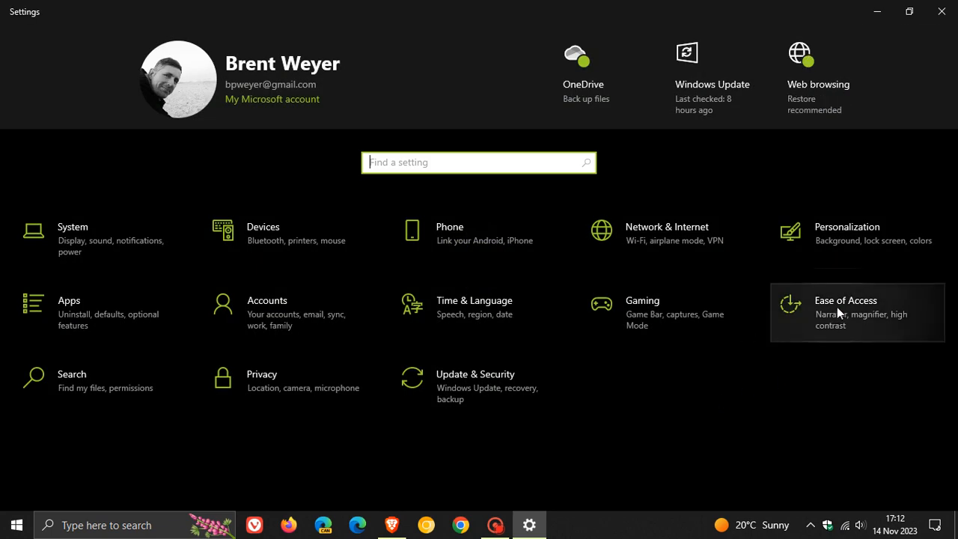
Step: Go to Ease of Access Display and switch Show transparency in Windows off, then back on
left_click(846, 299)
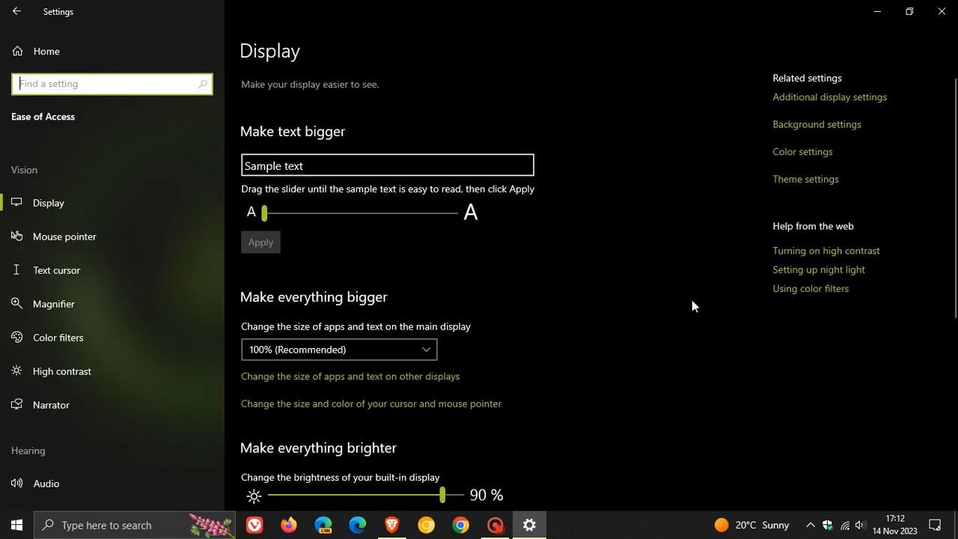
scroll("down", 3)
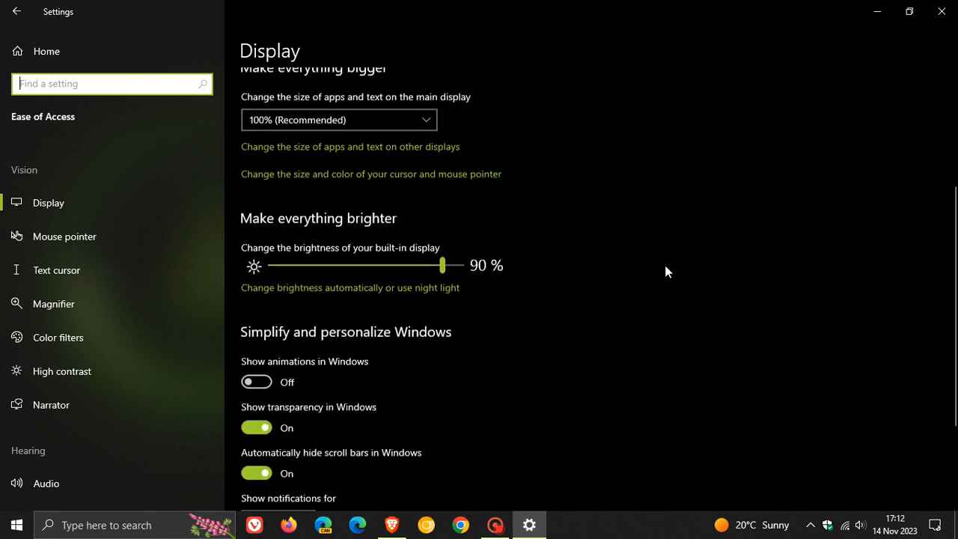
scroll("down", 3)
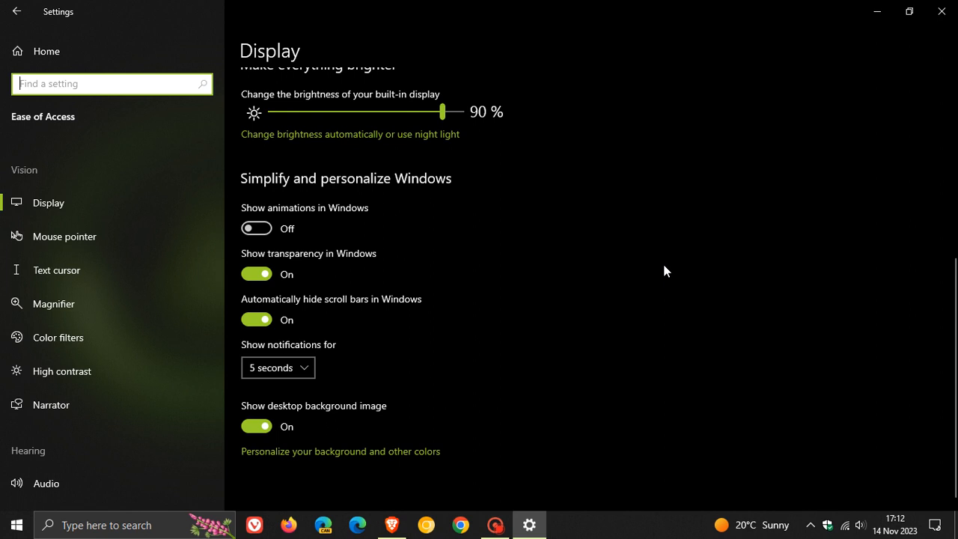
mouse_move(619, 331)
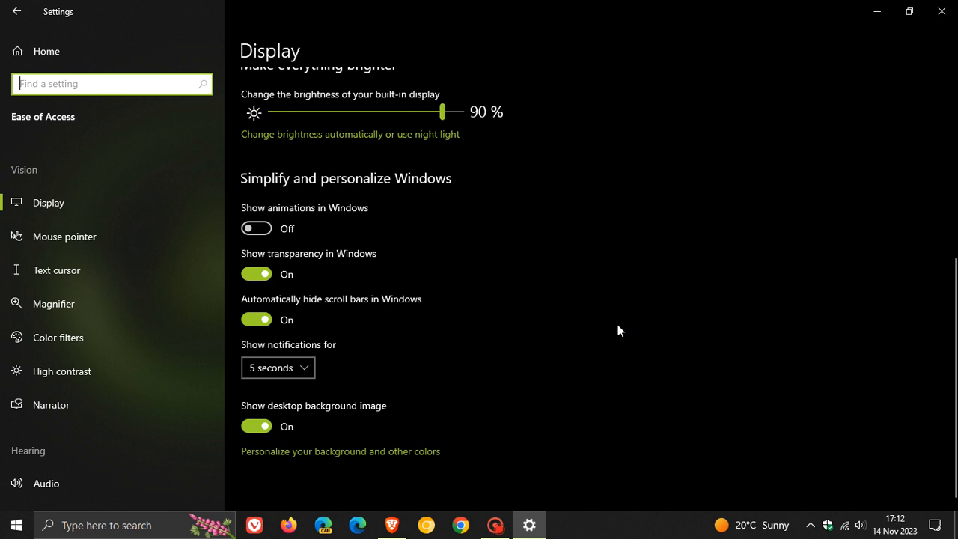
mouse_move(524, 289)
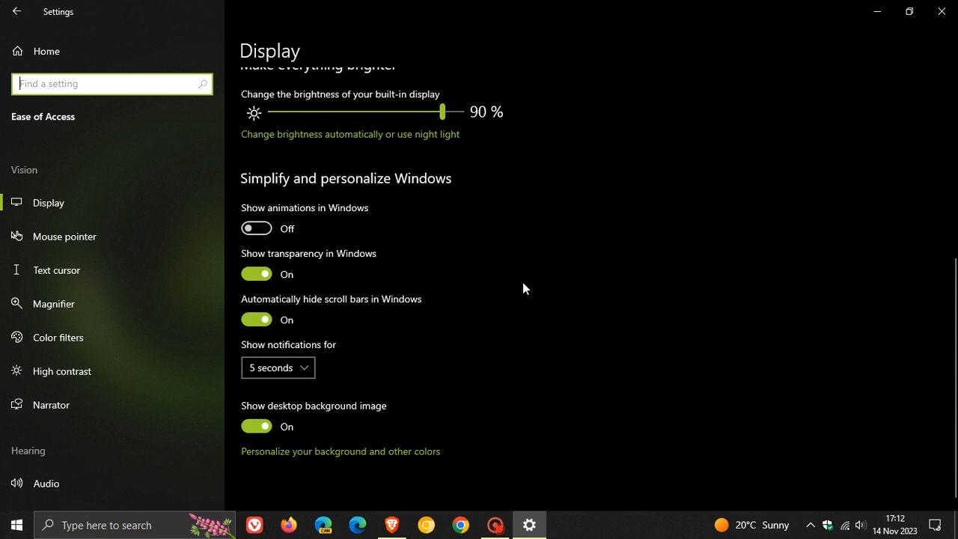
left_click(256, 273)
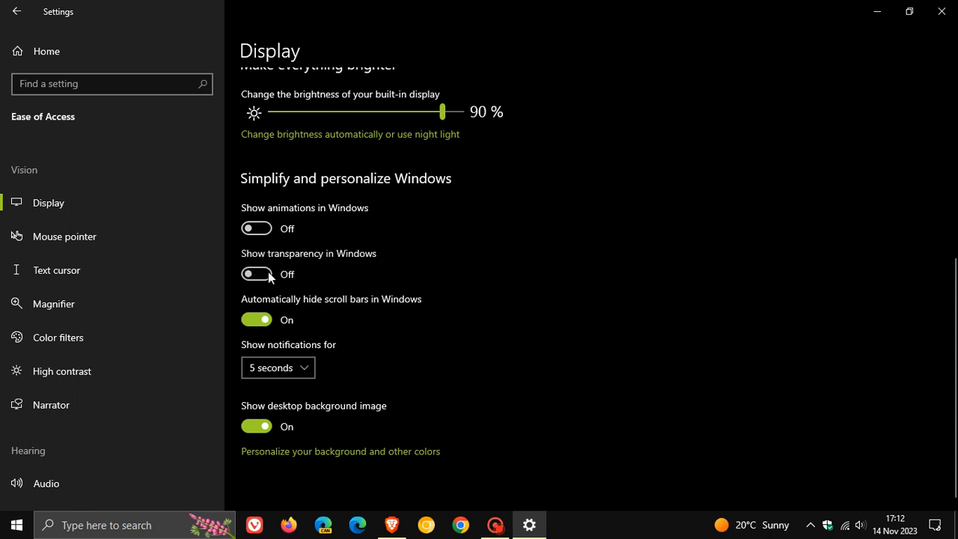
left_click(256, 274)
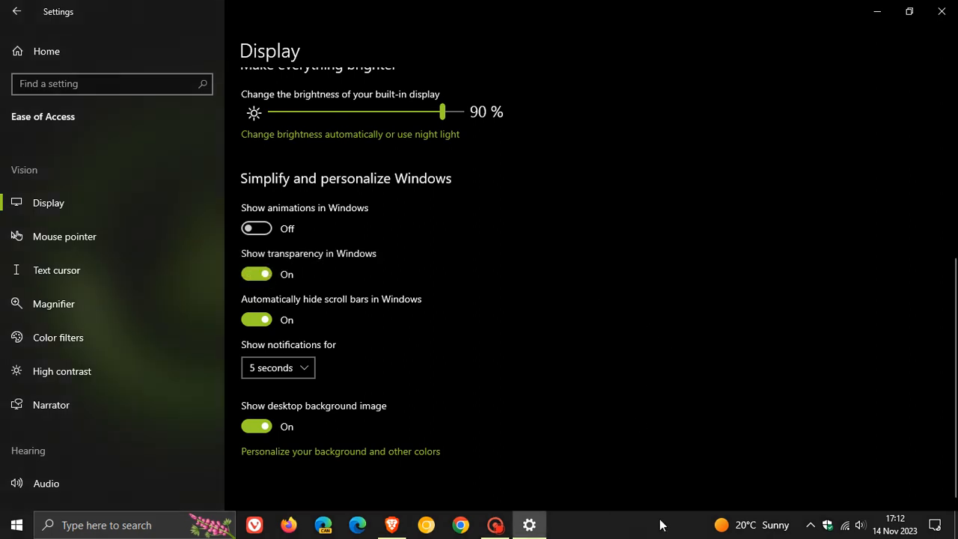
mouse_move(607, 536)
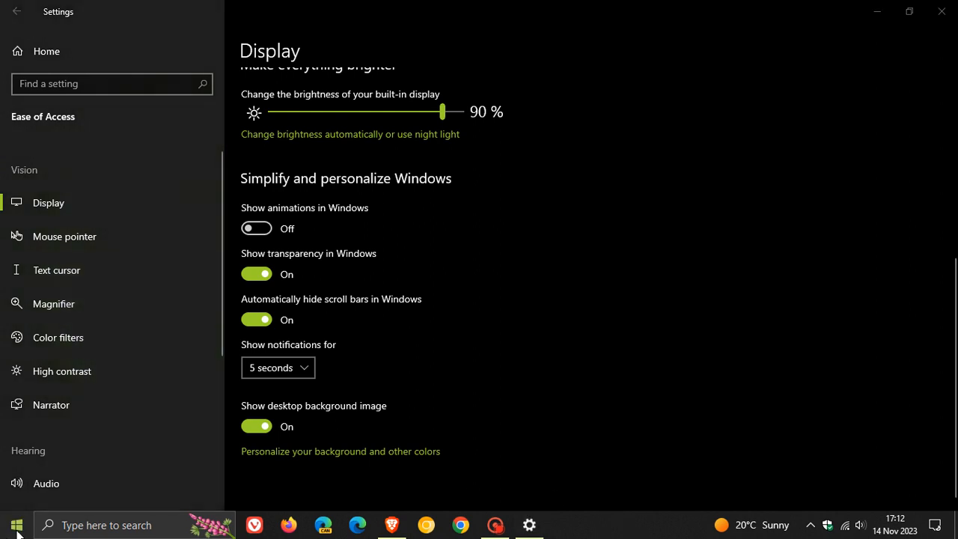
left_click(16, 524)
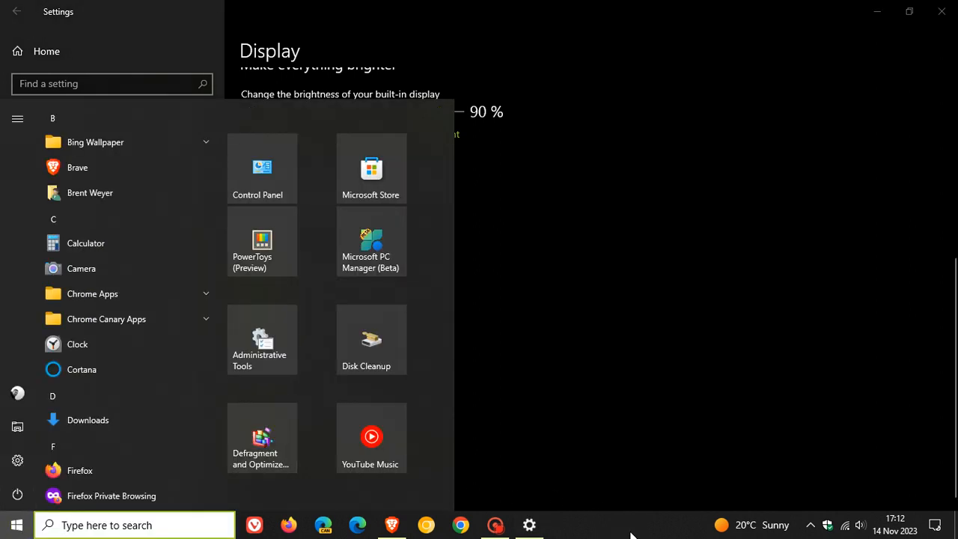
left_click(530, 524)
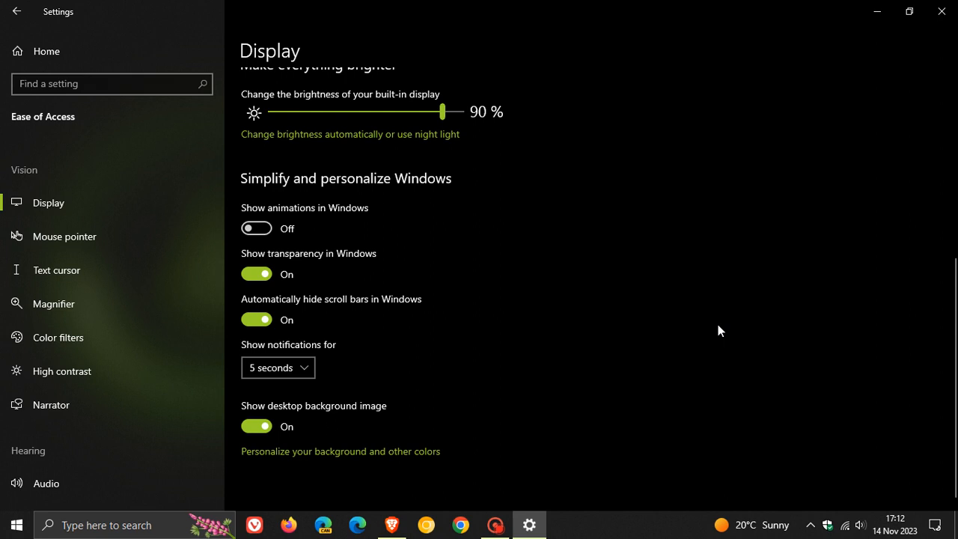
mouse_move(627, 313)
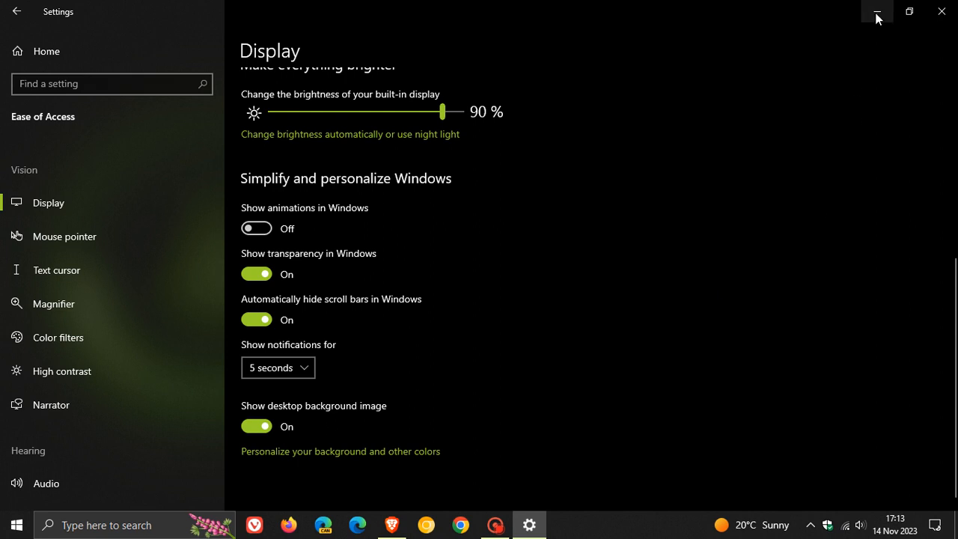
Step: Minimize the Settings window to reveal the GeForce Game Ready Drivers desktop wallpaper
left_click(878, 12)
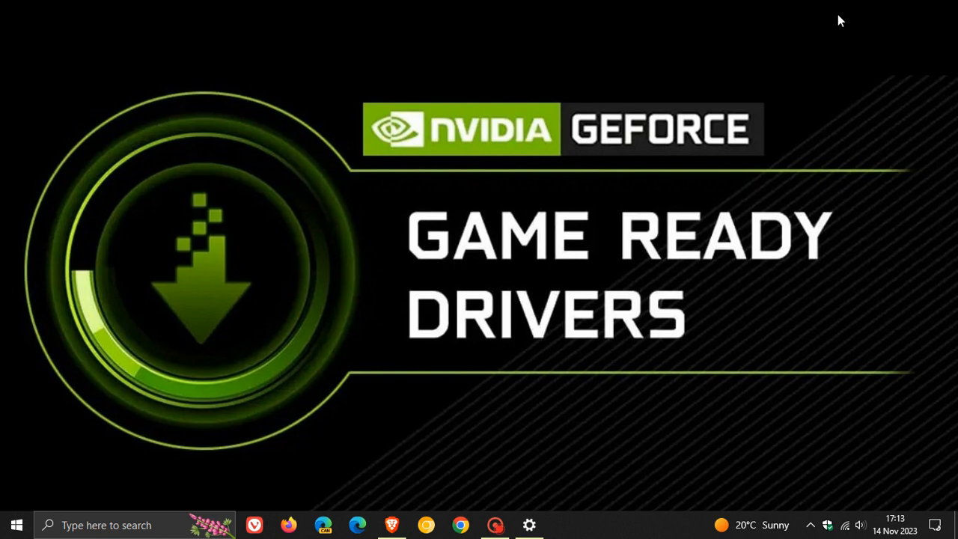
mouse_move(662, 90)
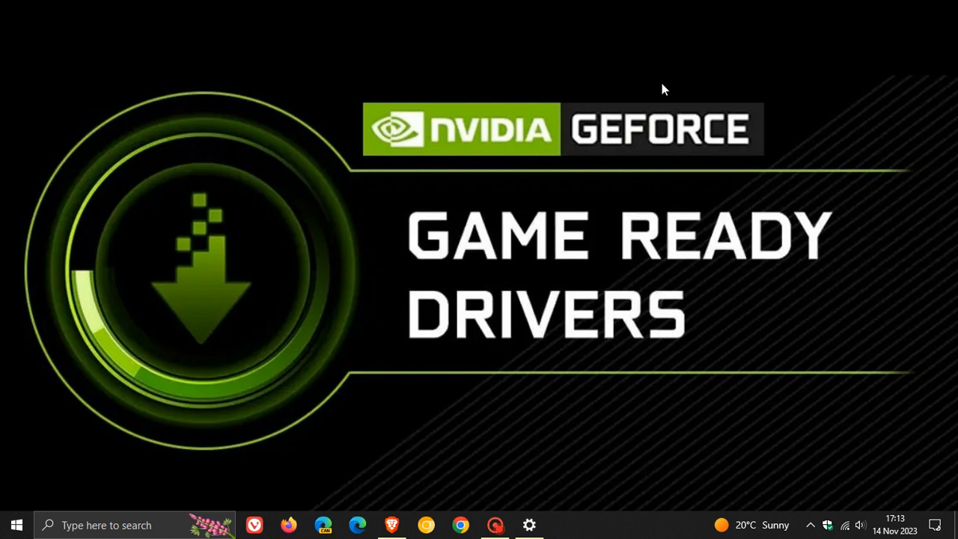
mouse_move(632, 154)
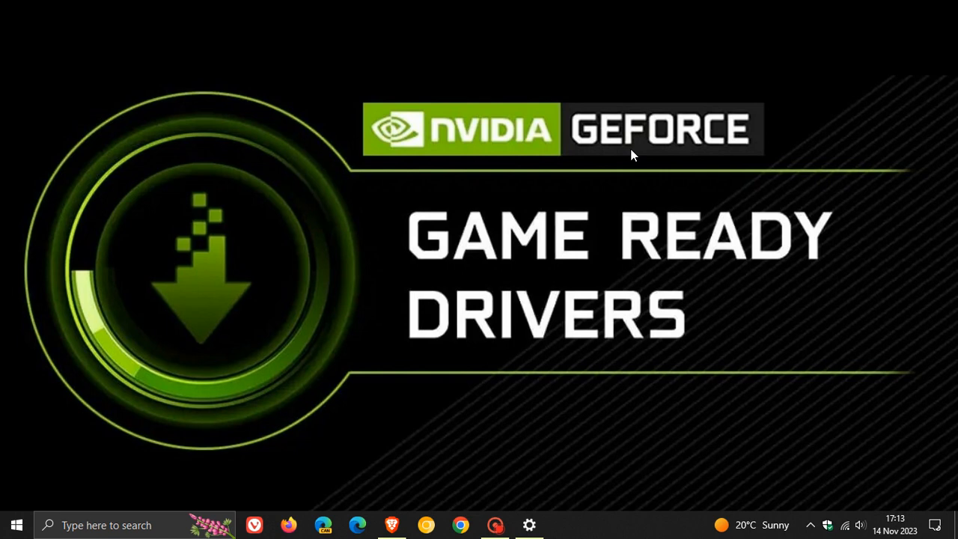
mouse_move(598, 195)
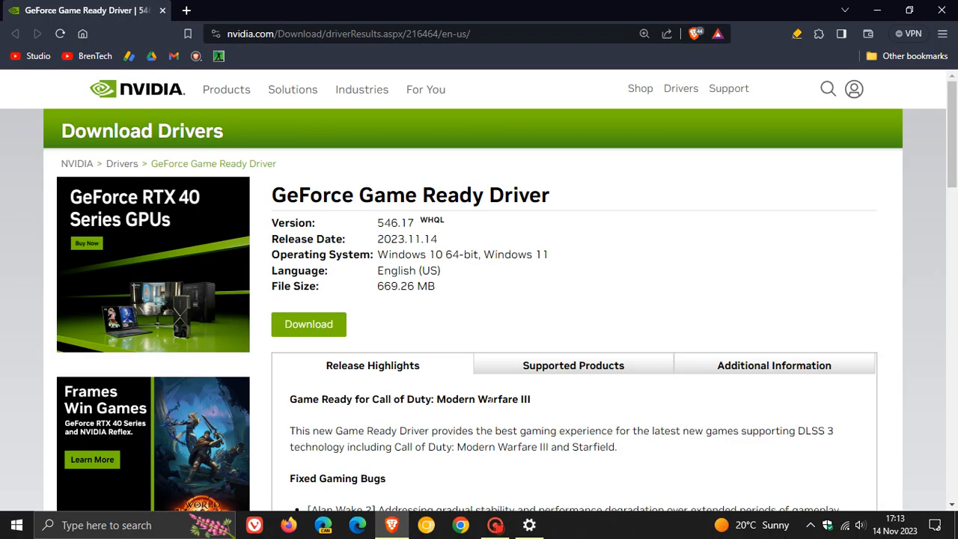
mouse_move(701, 257)
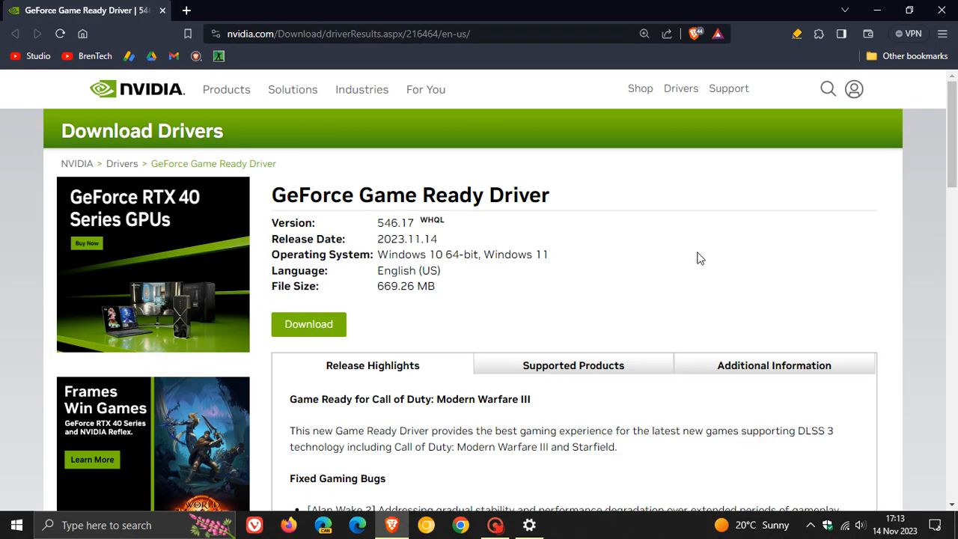
mouse_move(704, 248)
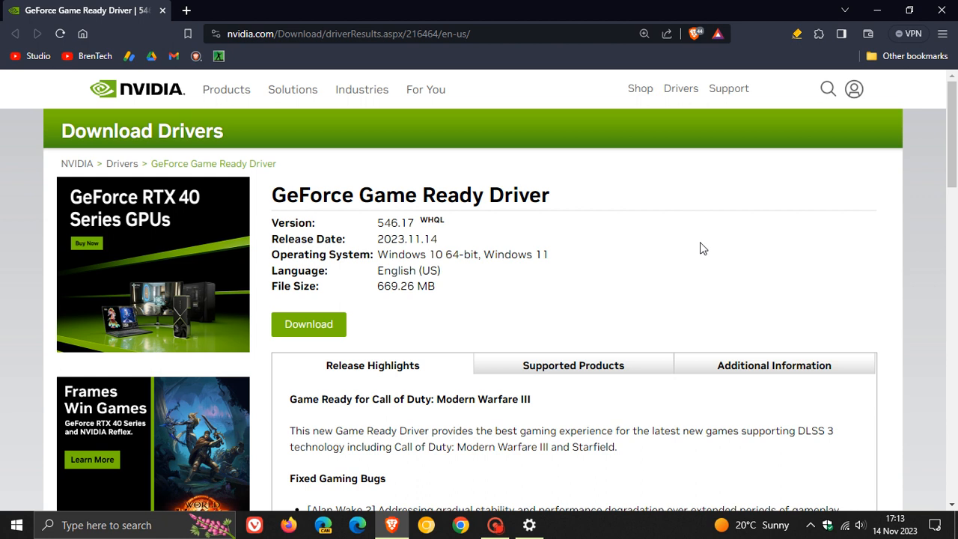
mouse_move(653, 200)
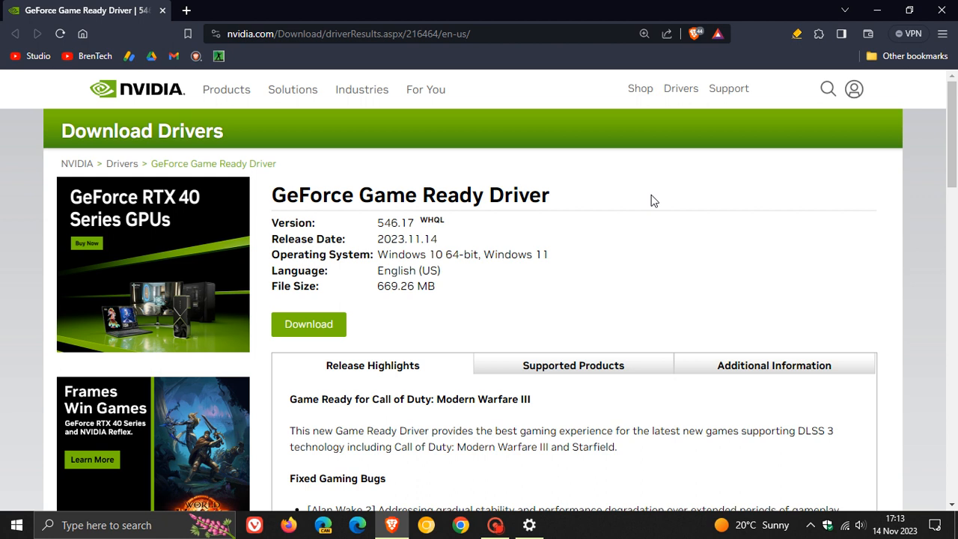
mouse_move(623, 237)
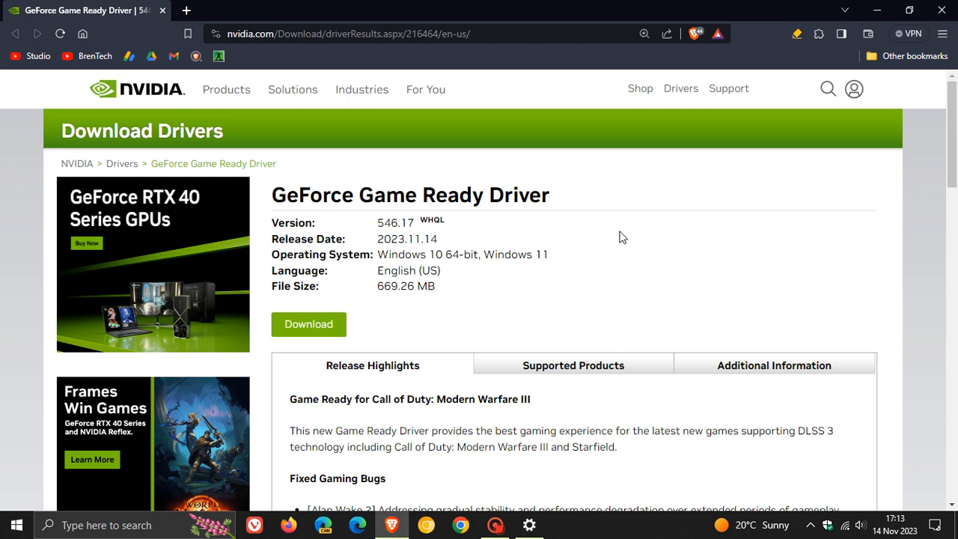
mouse_move(464, 221)
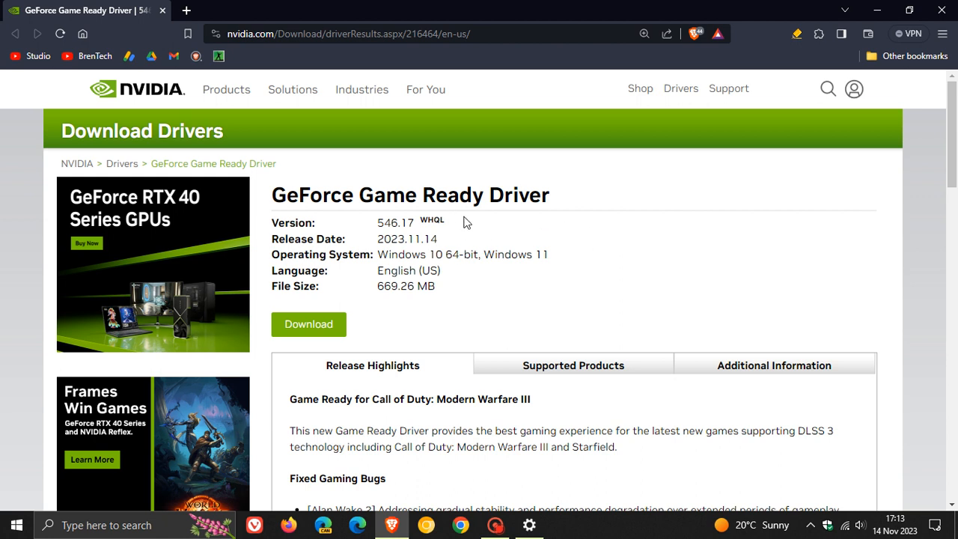
mouse_move(472, 226)
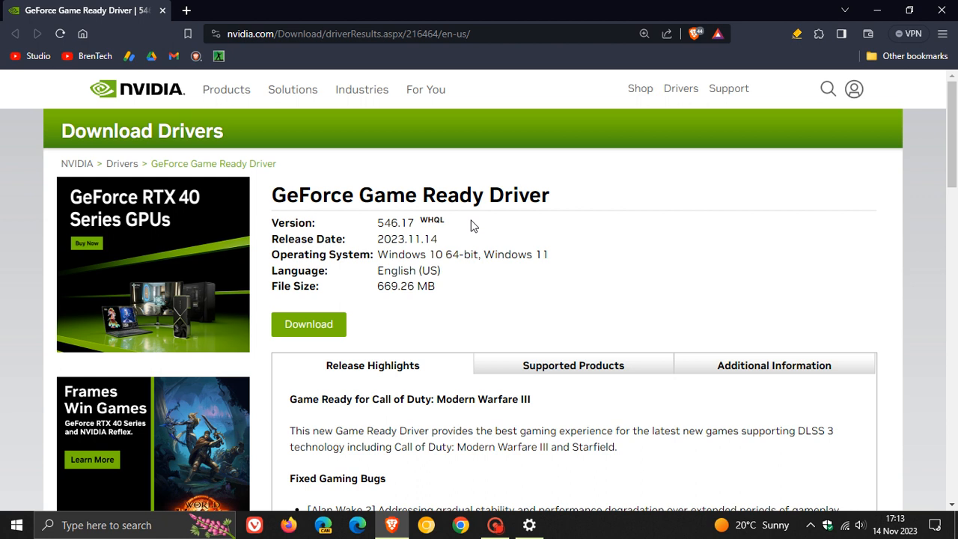
mouse_move(521, 226)
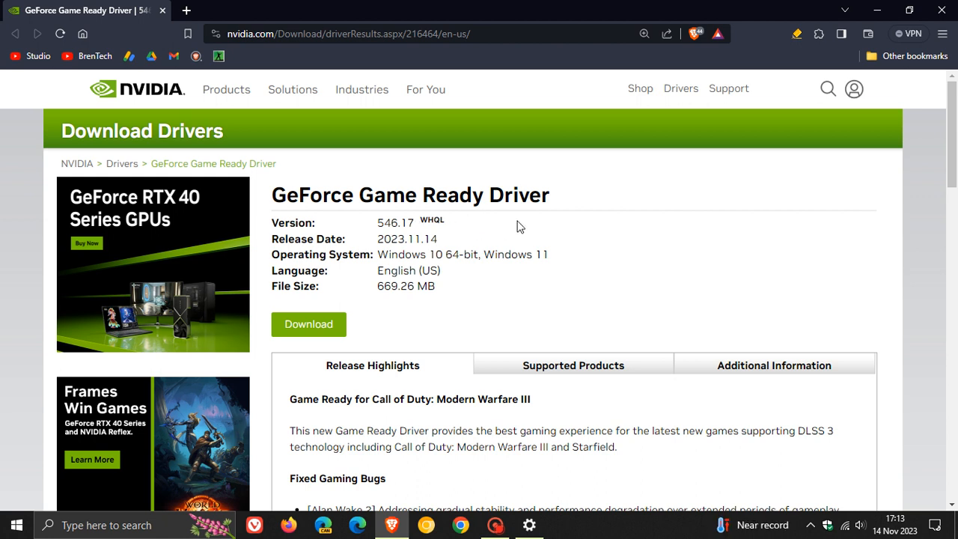
mouse_move(716, 257)
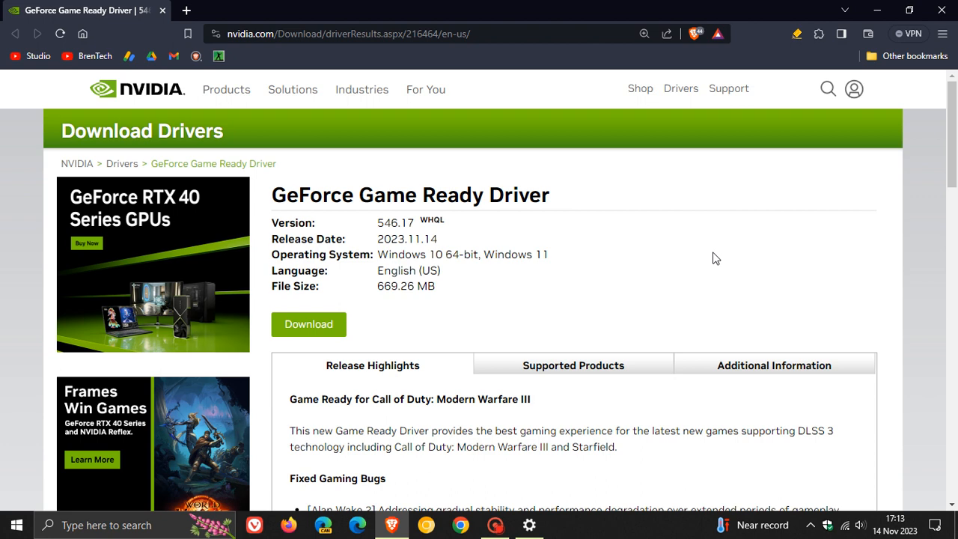
Step: Scroll the GeForce Driver 546.17 page down to its Release Highlights
scroll("down", 3)
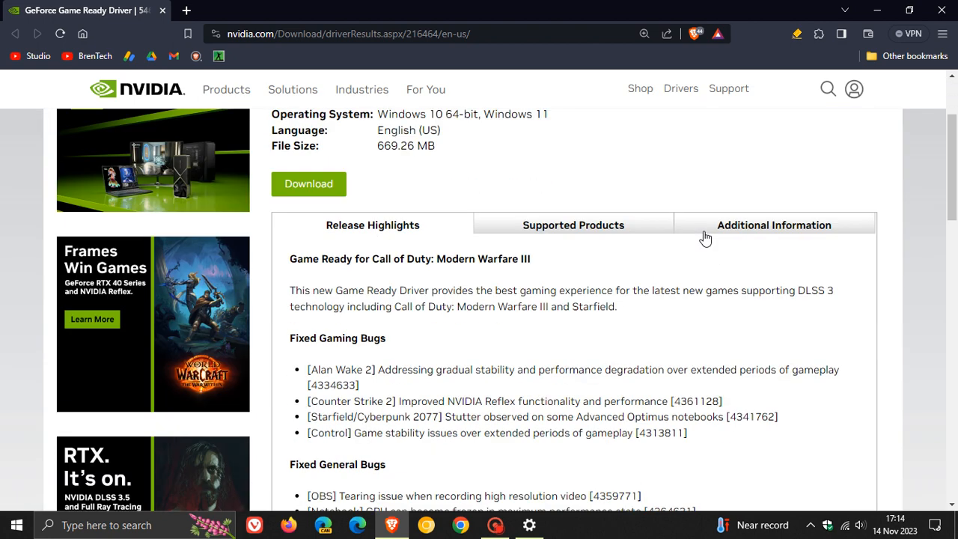
mouse_move(480, 327)
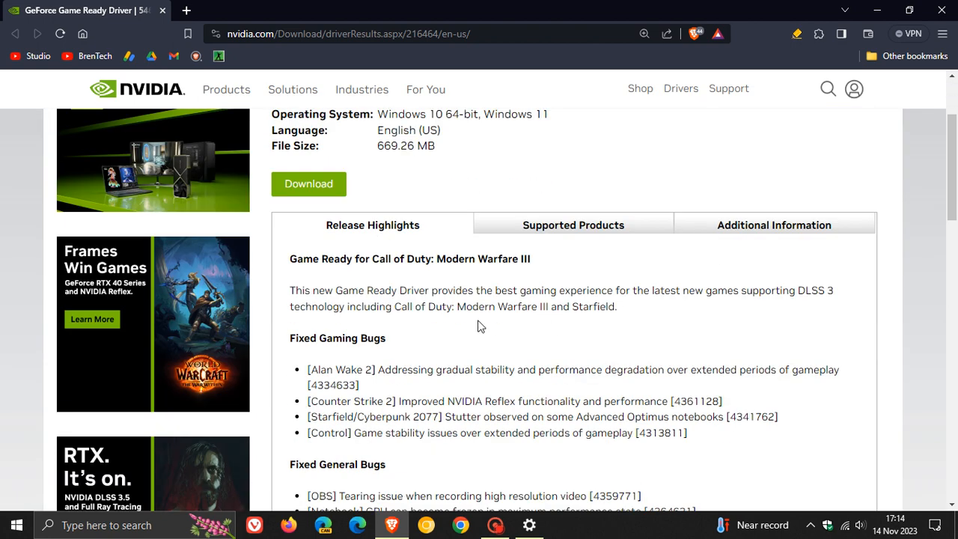
Step: Highlight the supported games line in Release Highlights and move down to Fixed Gaming Bugs
left_click_drag(473, 291, 672, 291)
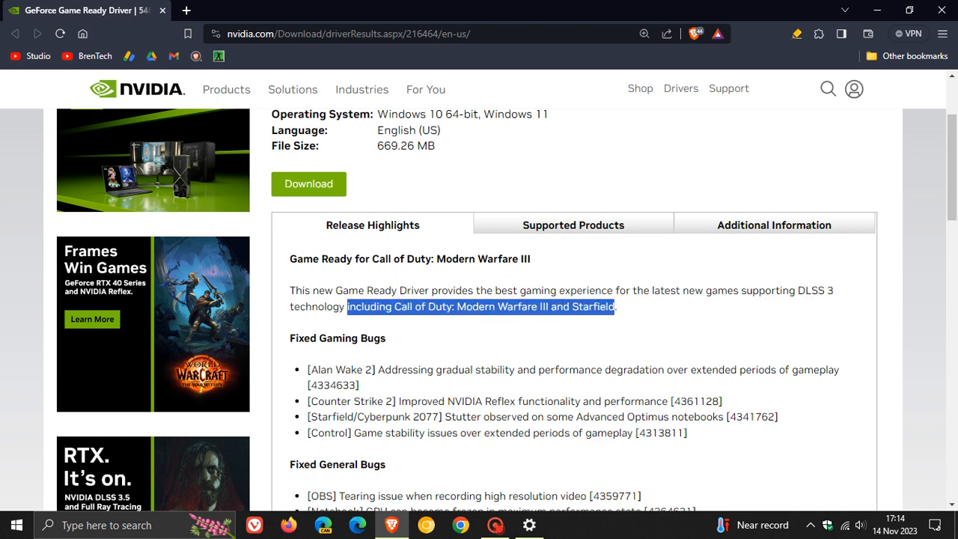
scroll("down", 3)
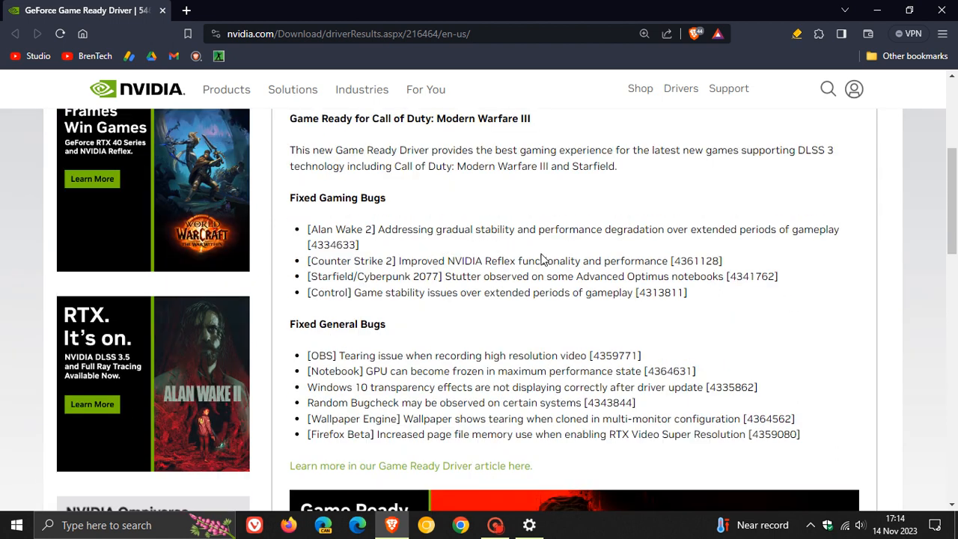
mouse_move(688, 250)
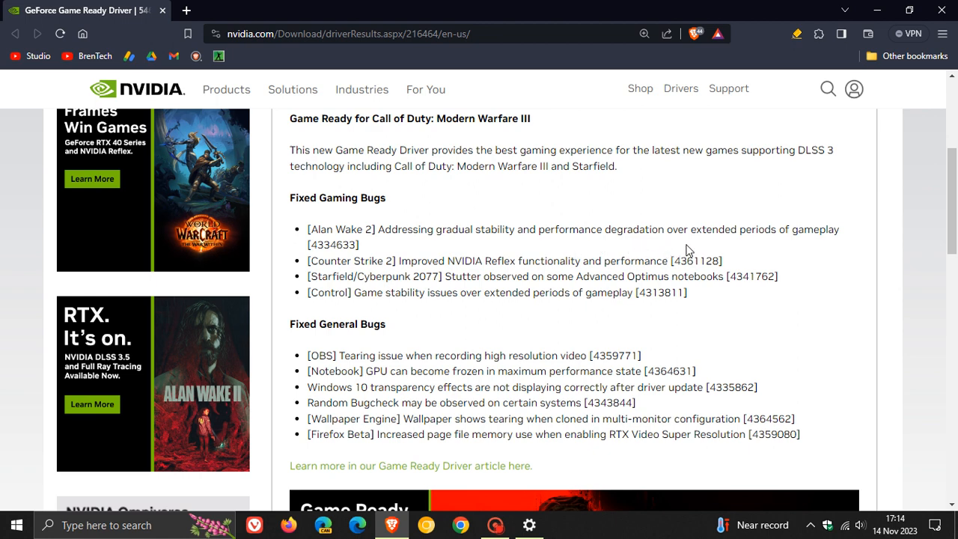
mouse_move(494, 257)
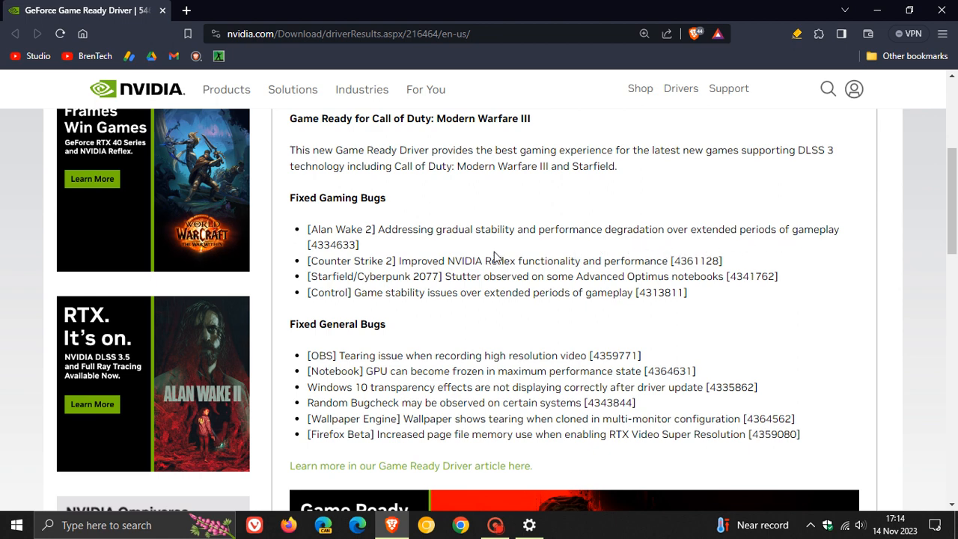
Step: Highlight the Counter Strike 2 Reflex improvement, then the Control game stability fix
double_click(419, 260)
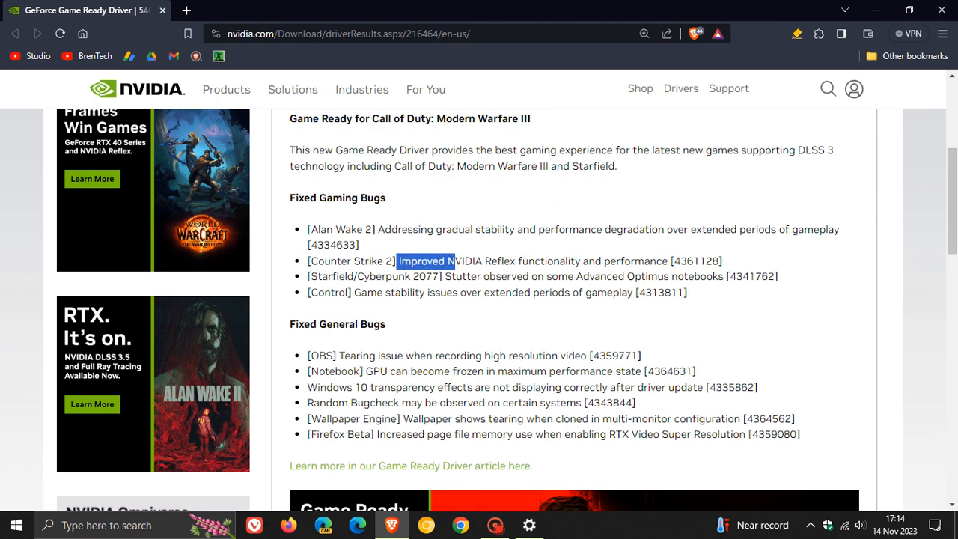
left_click_drag(446, 261, 671, 261)
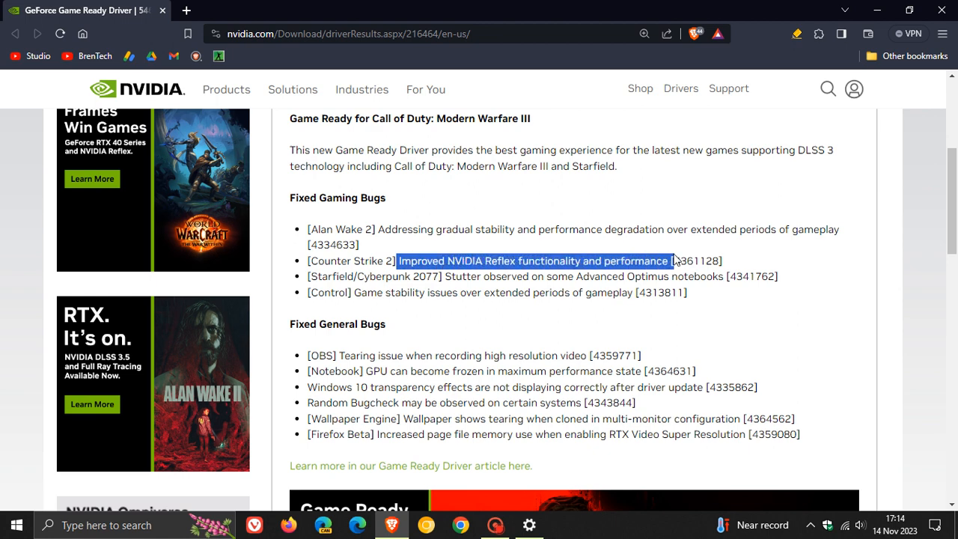
left_click(448, 276)
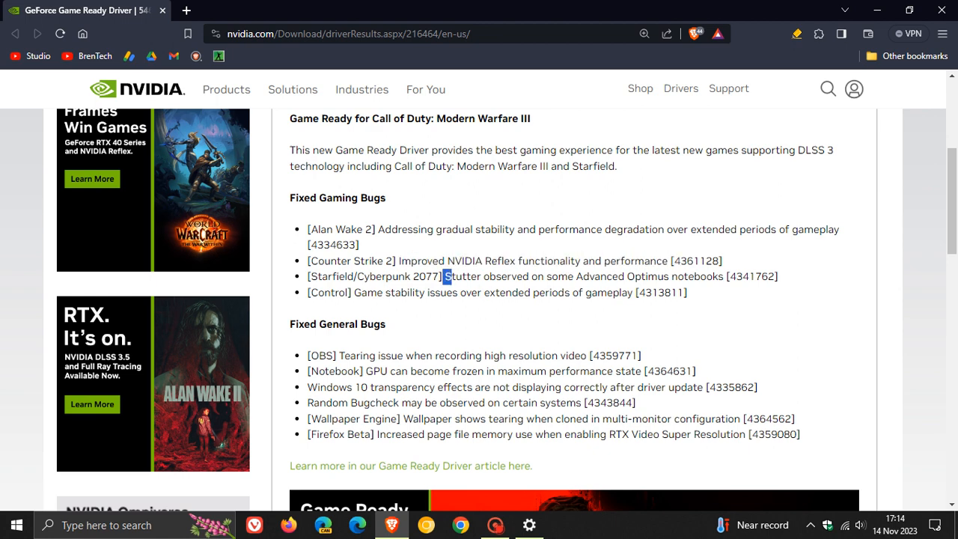
left_click_drag(449, 275, 655, 275)
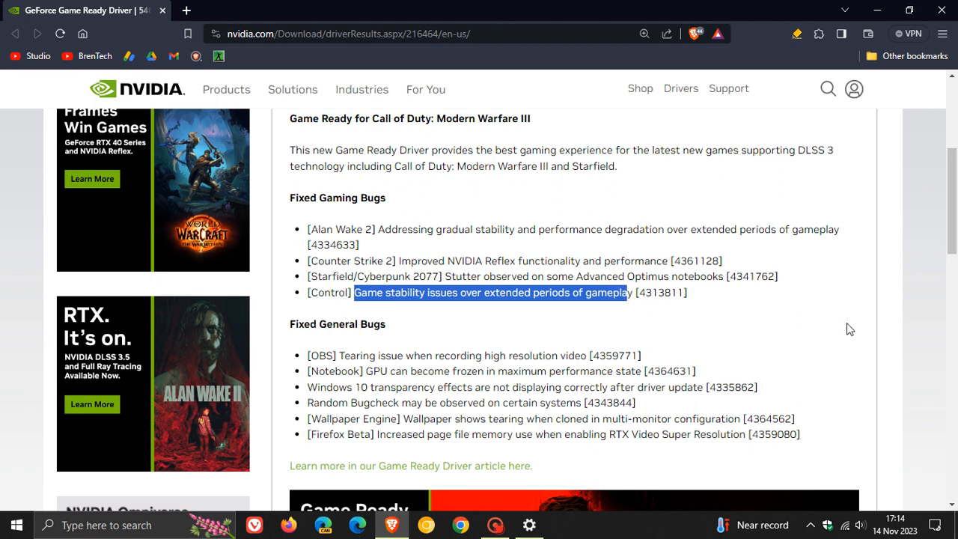
mouse_move(856, 320)
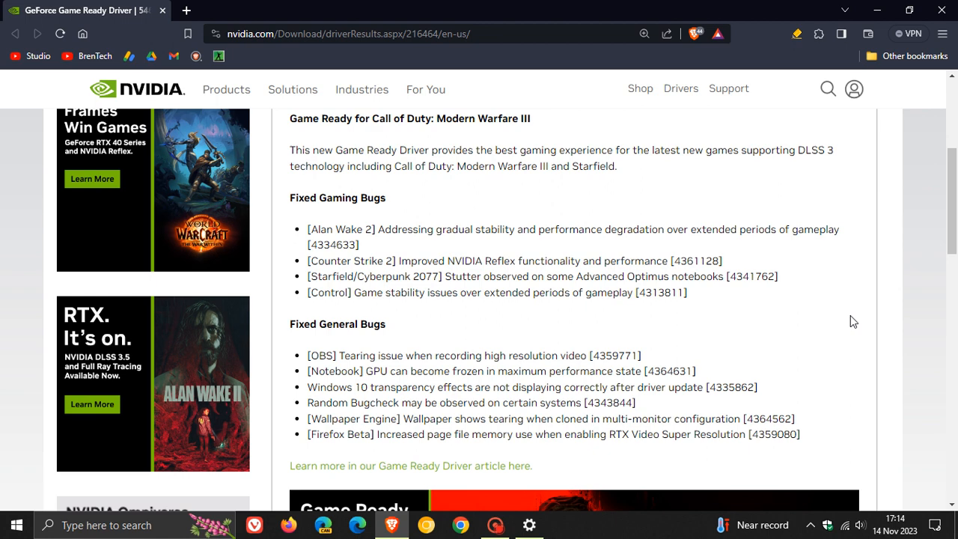
Step: Highlight the Windows 10 transparency effects fix [4335862] in Fixed General Bugs
scroll("down", 3)
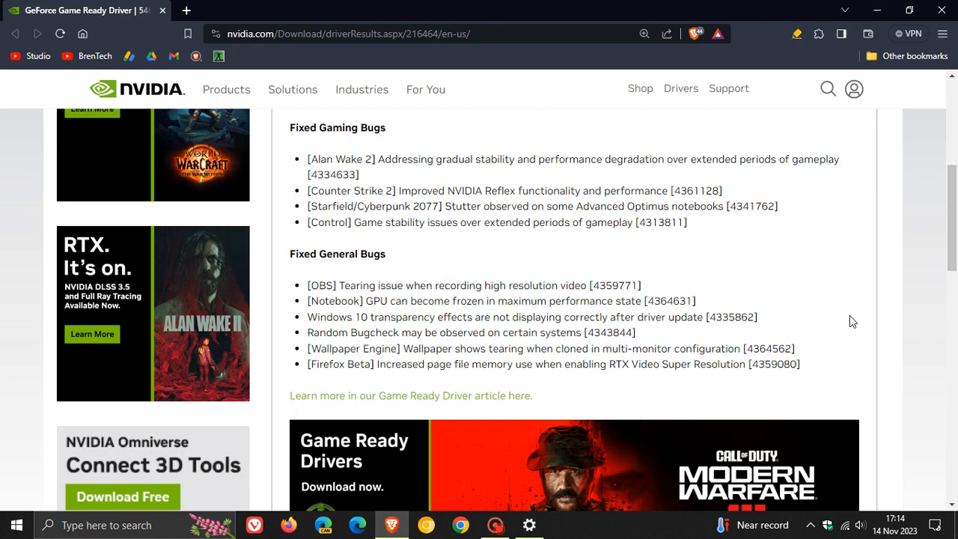
mouse_move(333, 329)
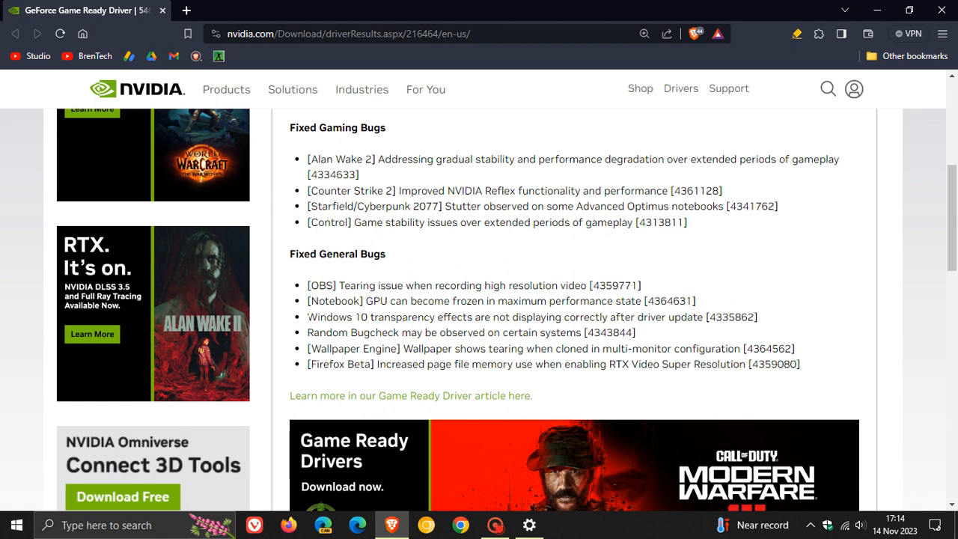
left_click_drag(307, 318, 486, 318)
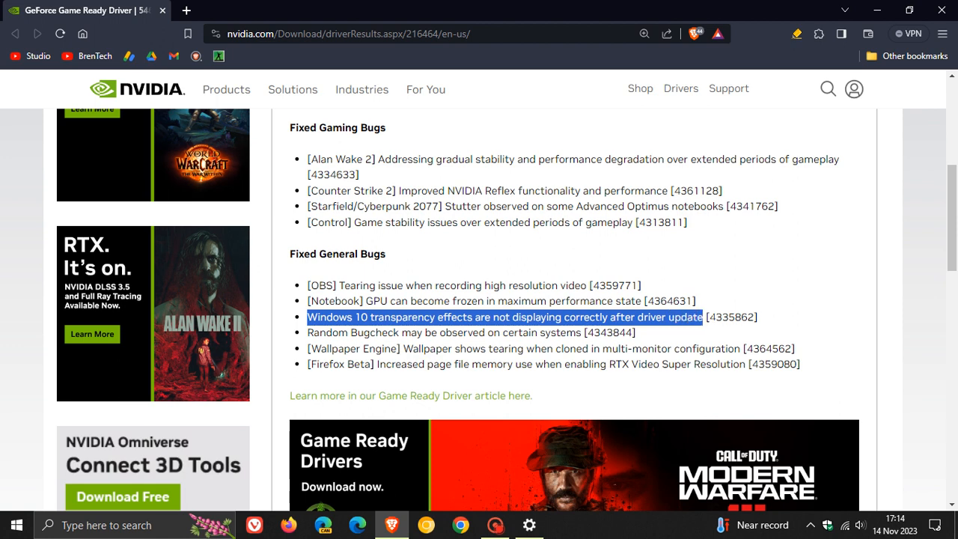
mouse_move(856, 300)
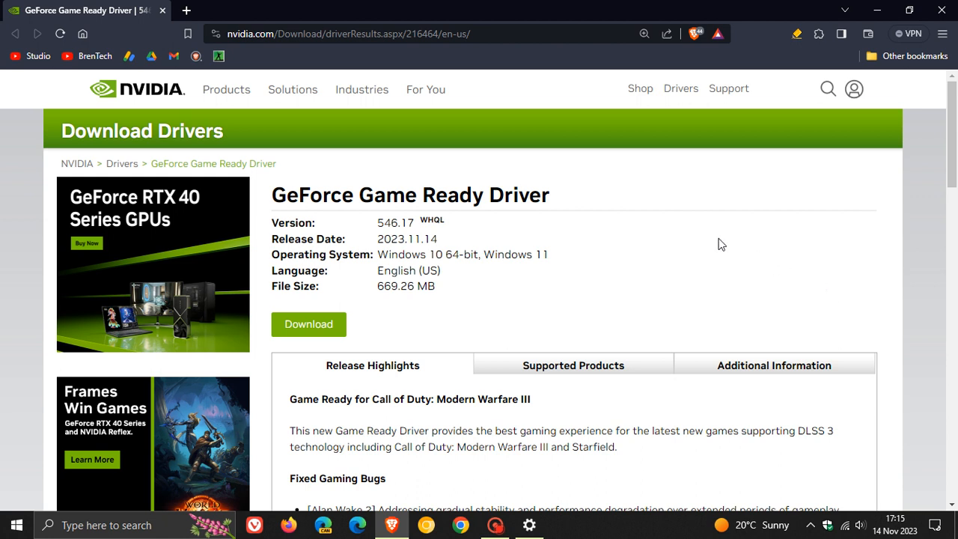
mouse_move(632, 258)
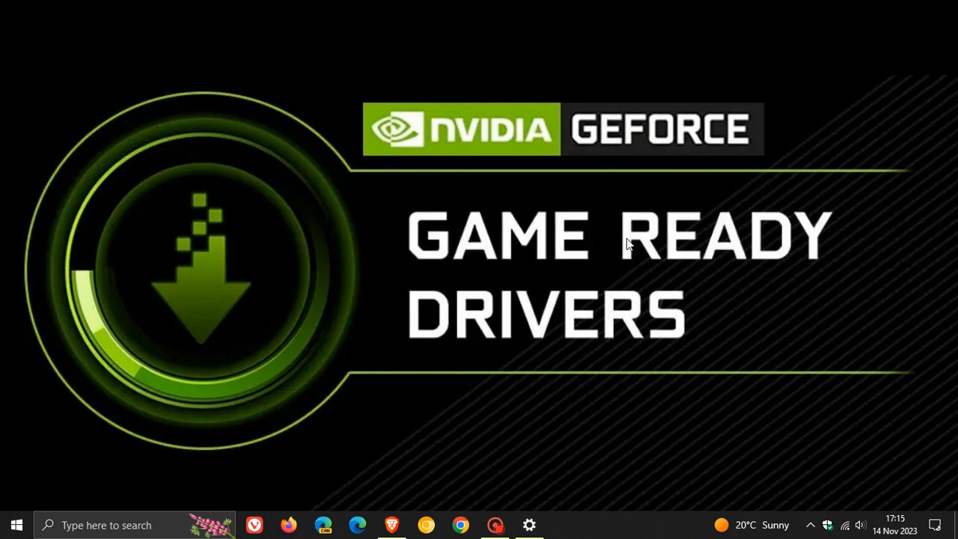
mouse_move(583, 251)
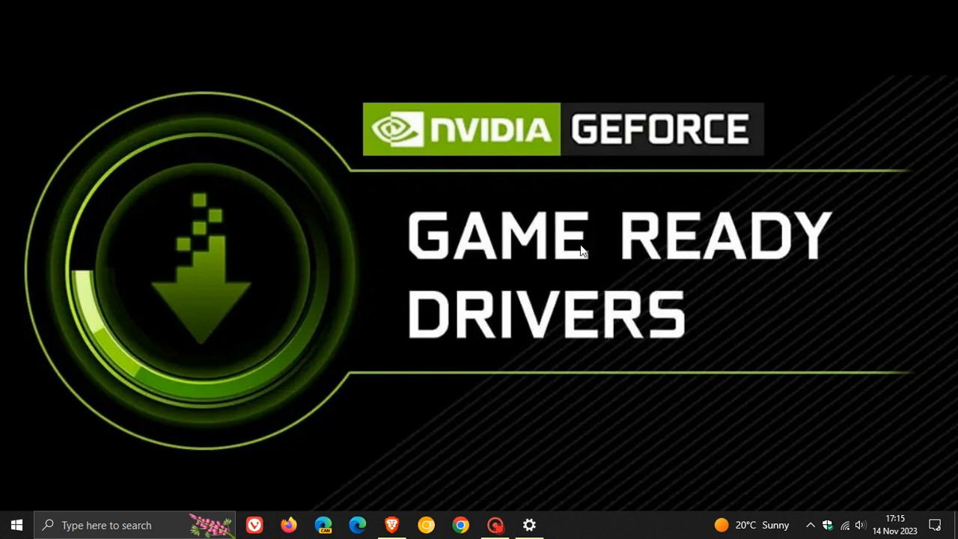